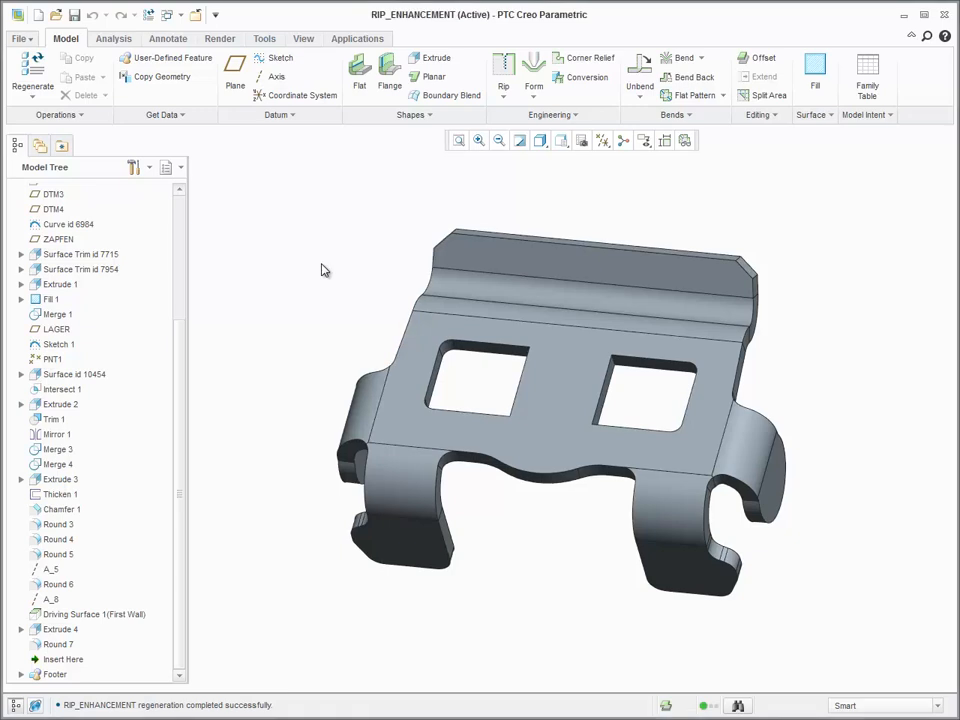
Expand the Rip dropdown in the Engineering group to show the rip types.
left_click(503, 65)
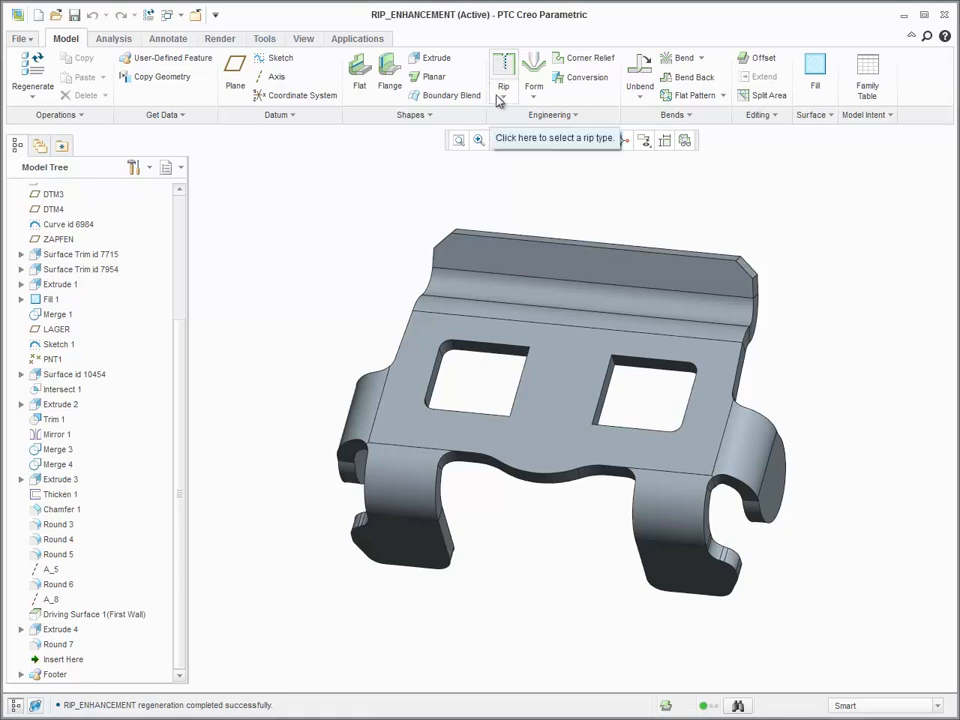
left_click(504, 86)
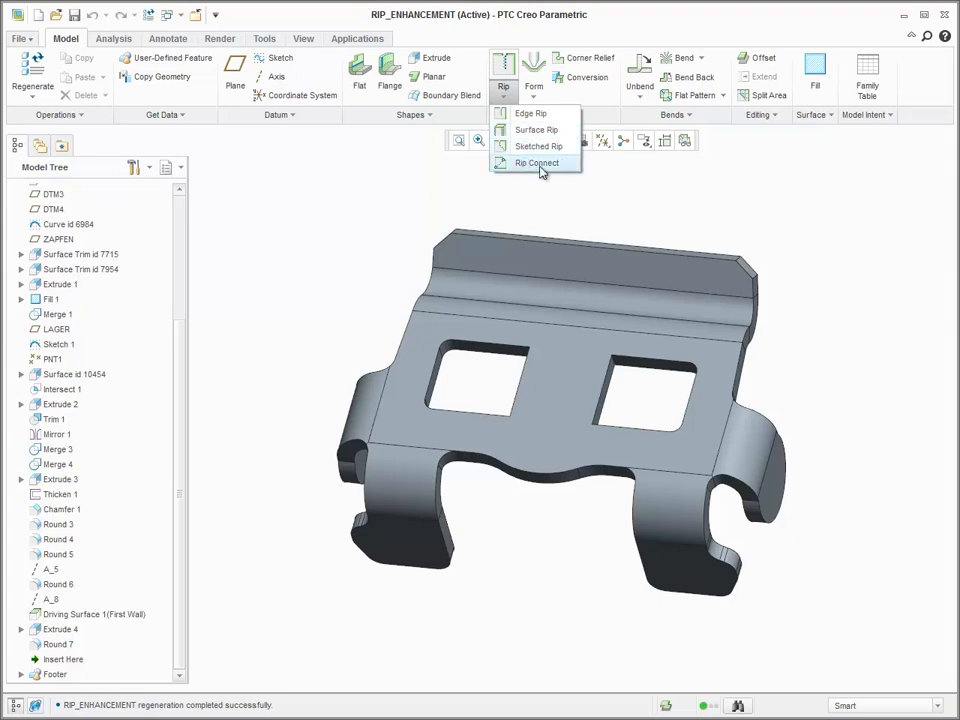
Create a Rip Connect between the facing corners of the left and right cutouts, with no gap.
left_click(537, 163)
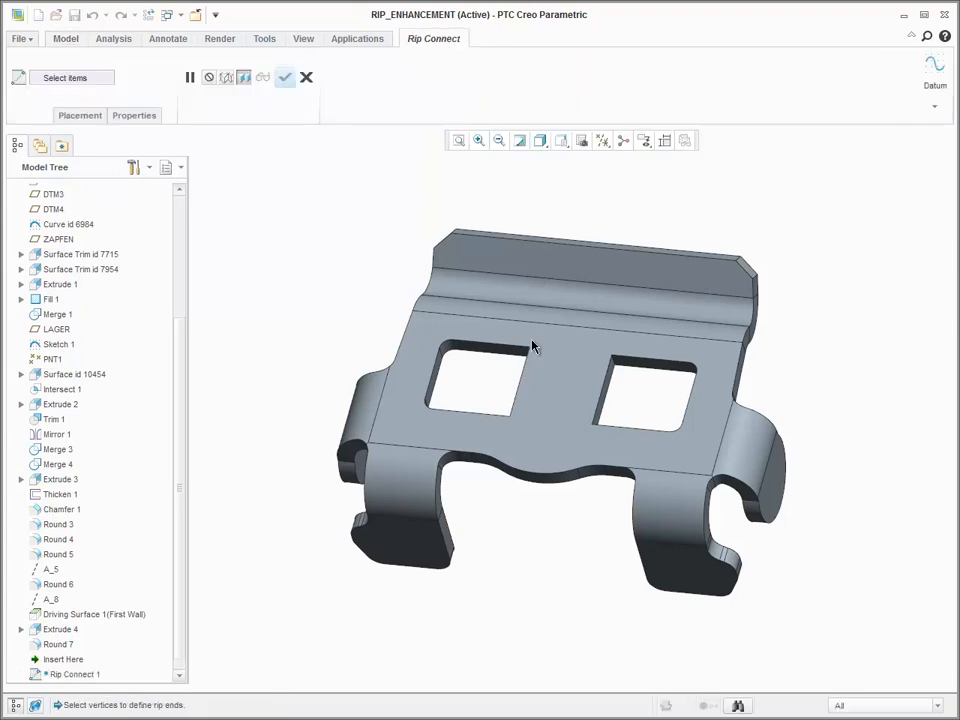
left_click(528, 348)
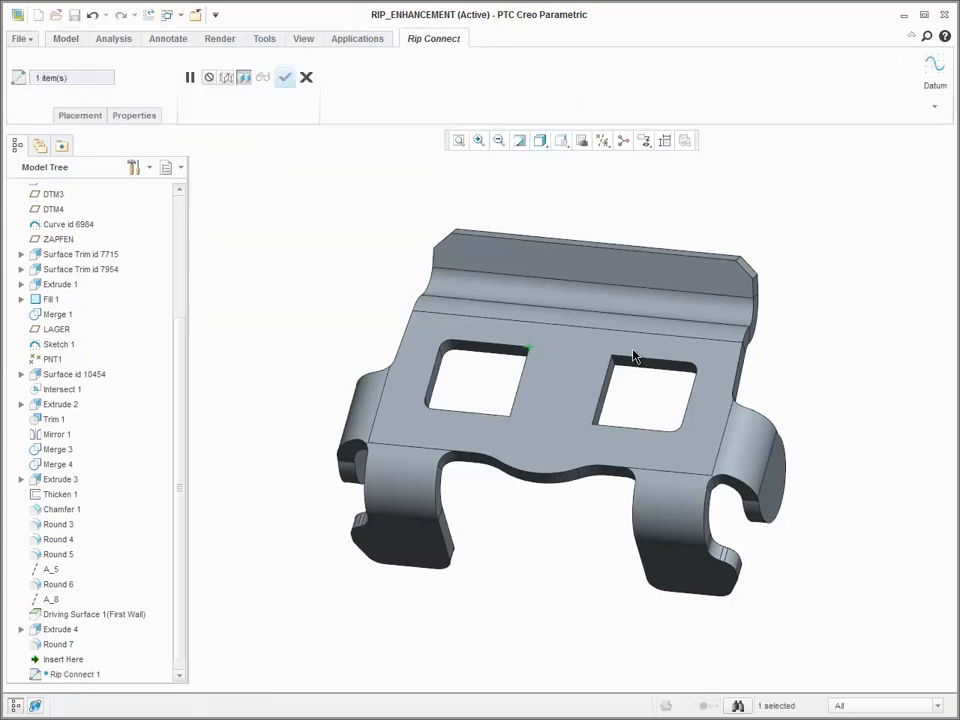
left_click(611, 358)
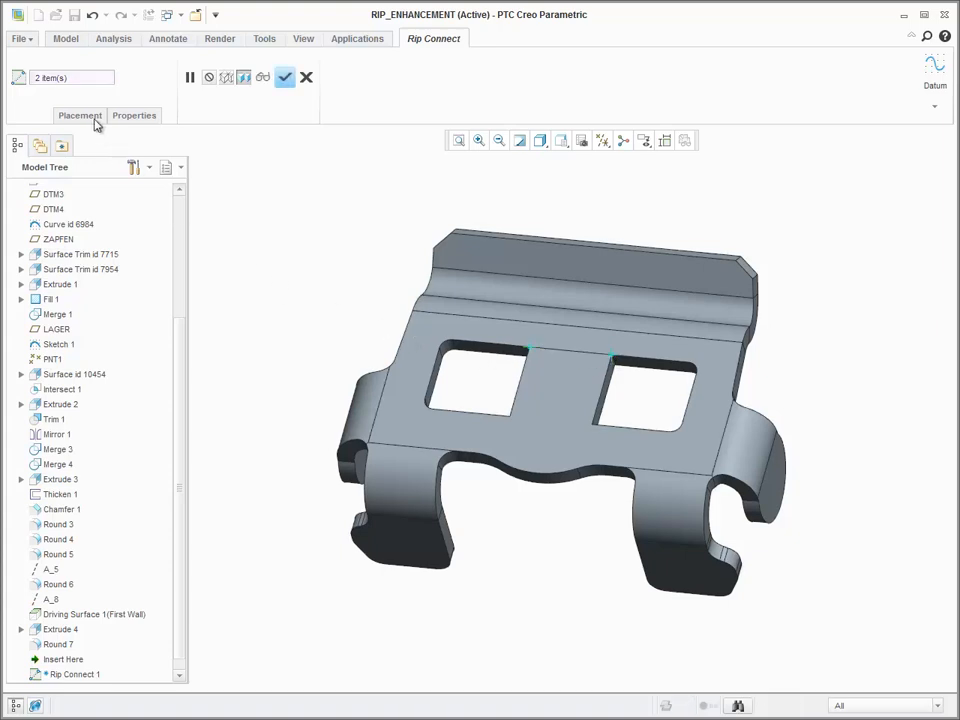
left_click(79, 115)
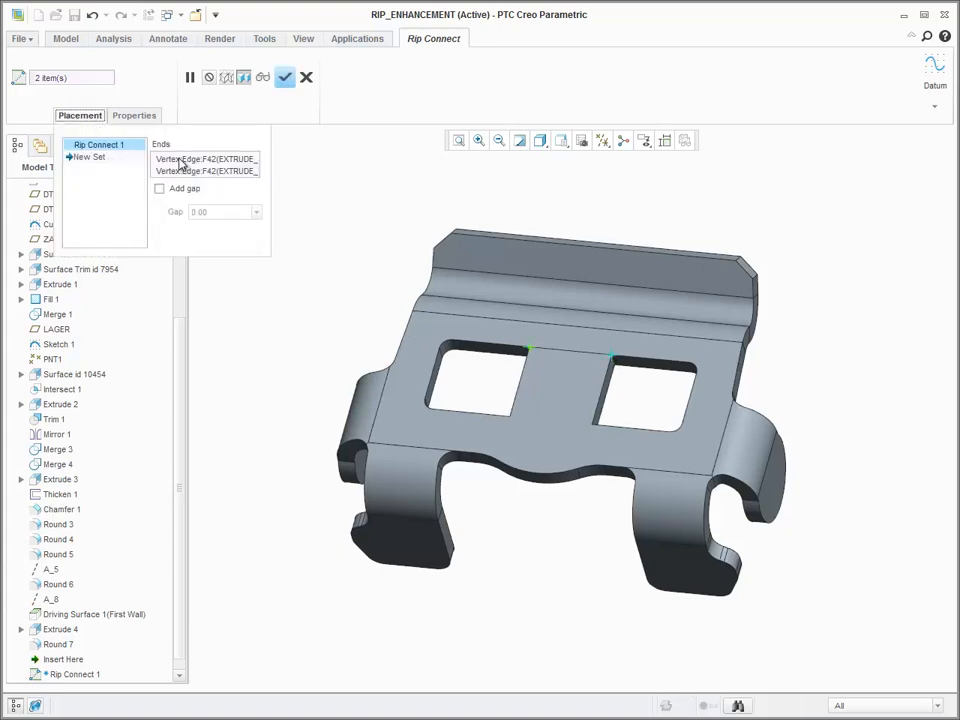
left_click(285, 77)
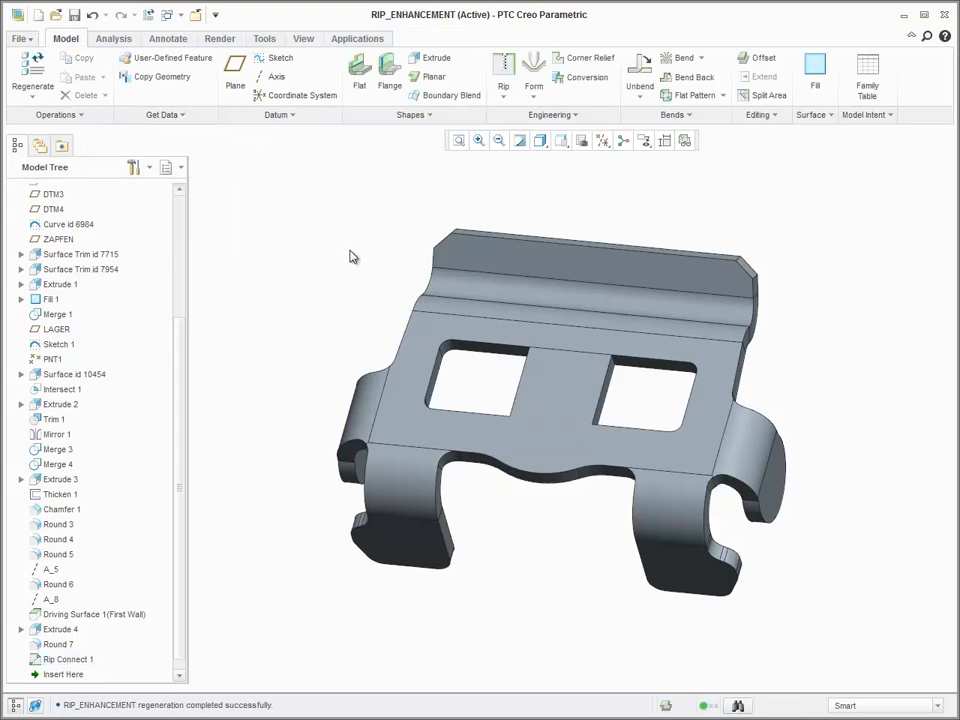
mouse_move(682, 64)
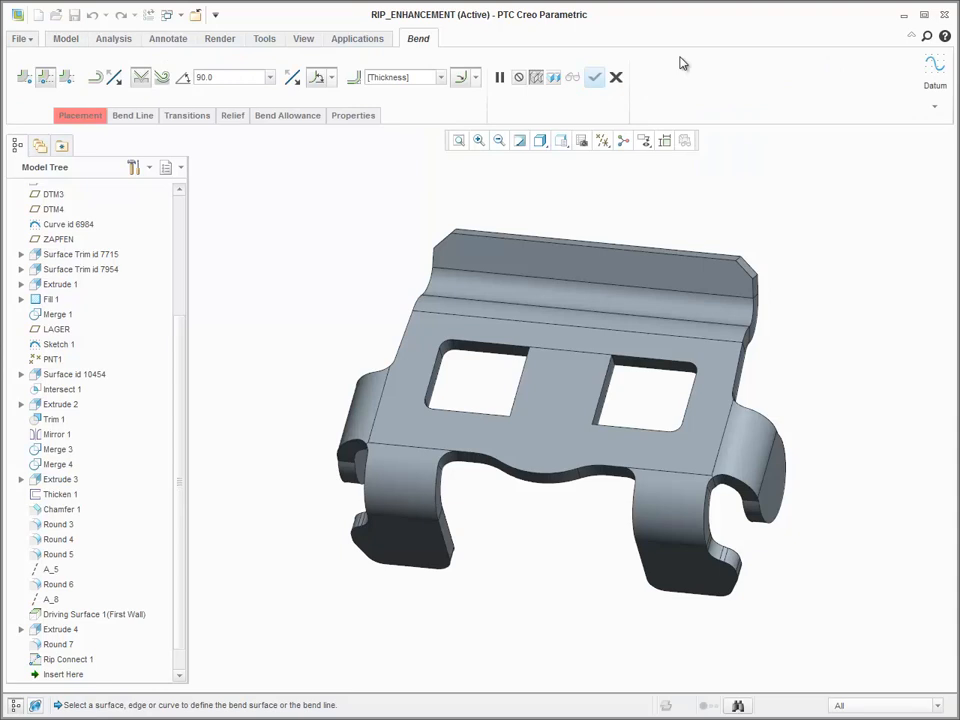
mouse_move(682, 76)
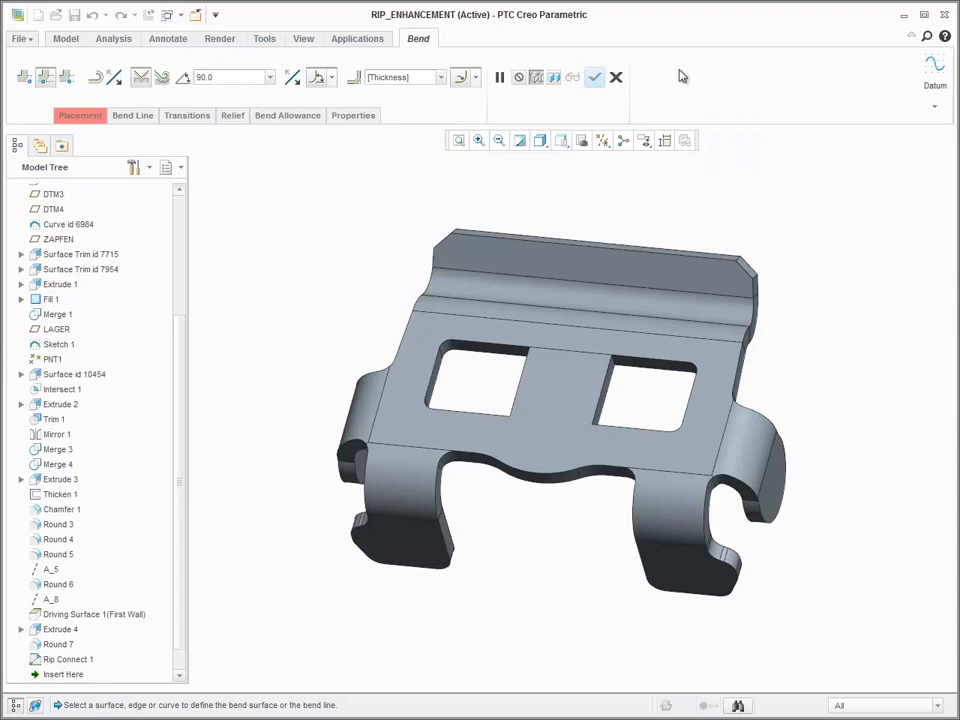
mouse_move(539, 432)
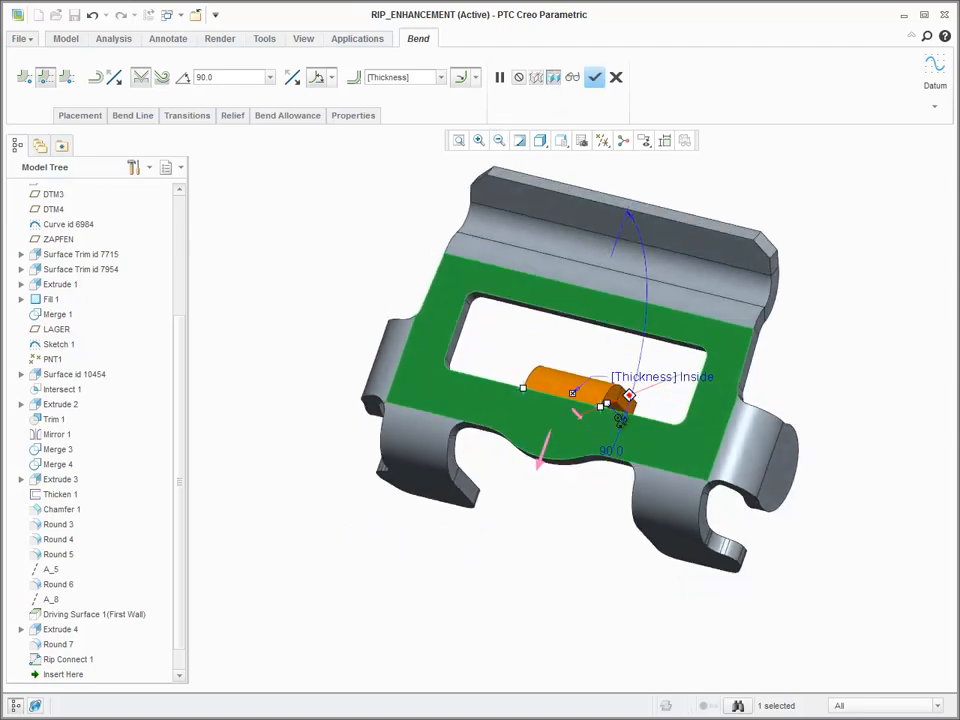
Complete a 90° bend of the strip between the cutouts, Thickness inside.
left_click(594, 77)
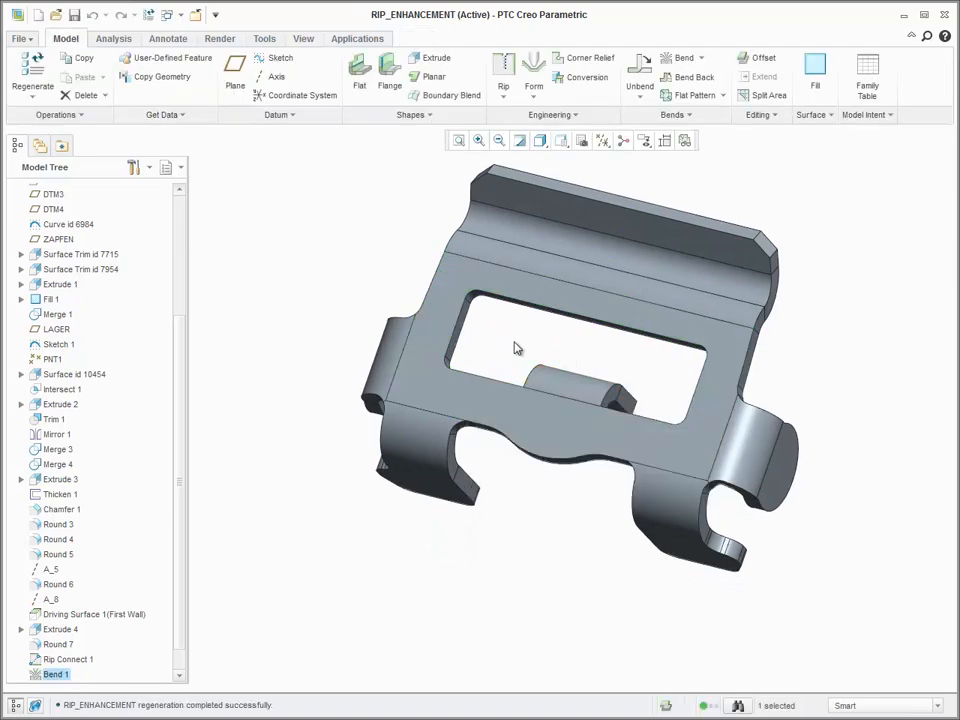